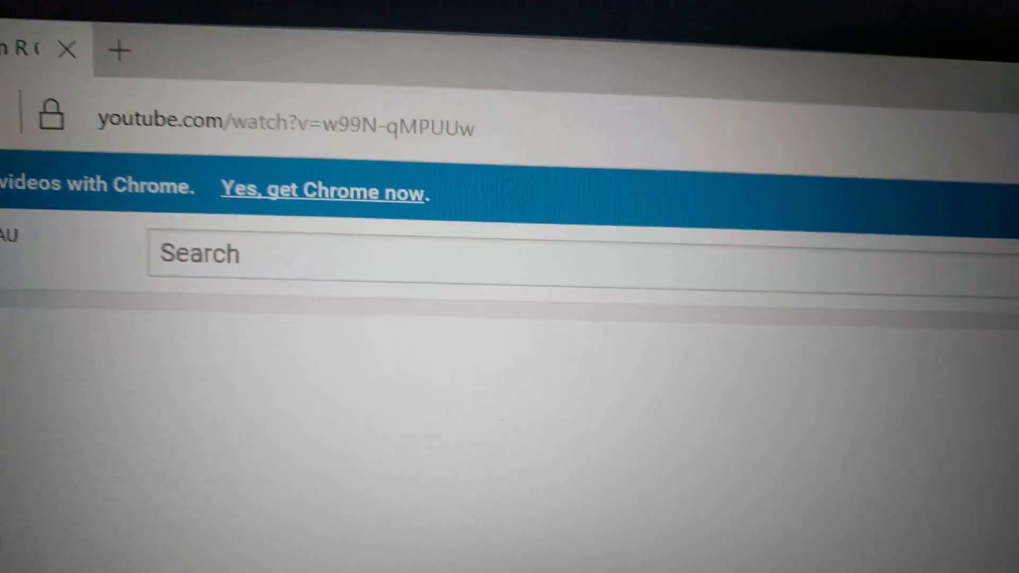
scroll("down", 3)
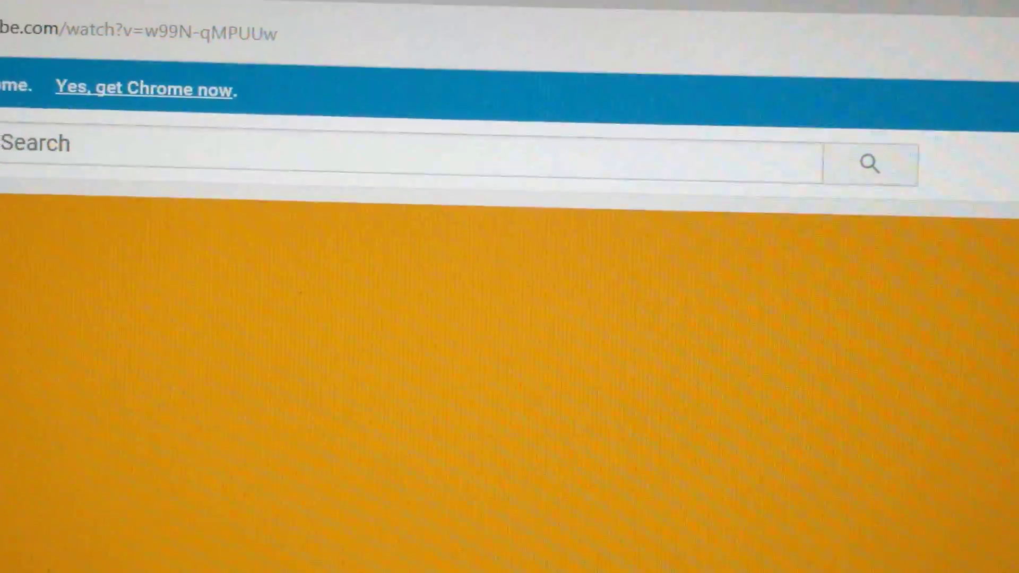
scroll("down", 3)
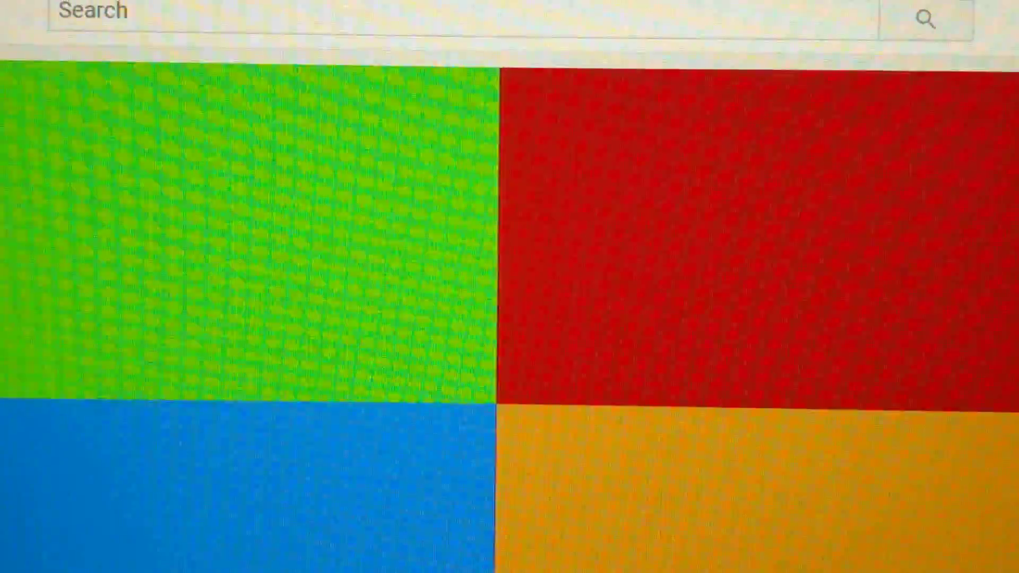